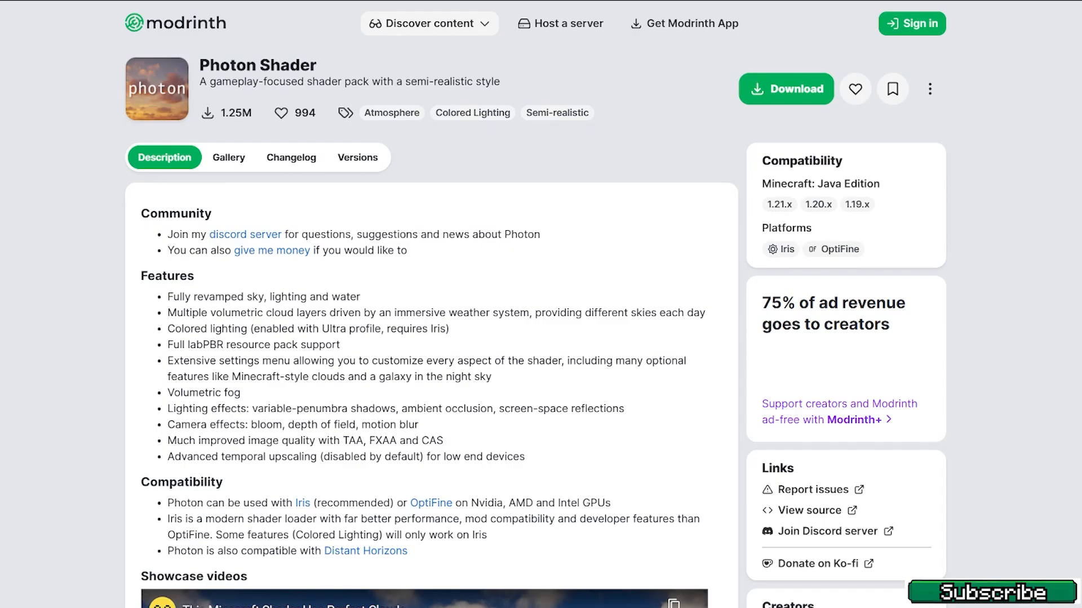
Browse the downloadable Photon shader versions to get the Photon zip.
click(988, 592)
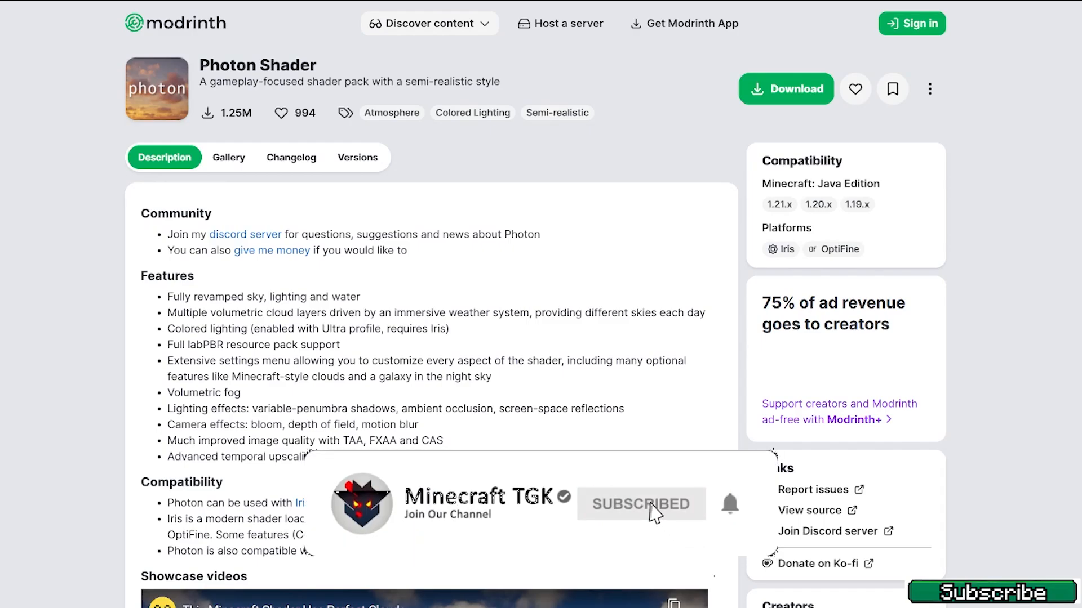
mouse_move(698, 519)
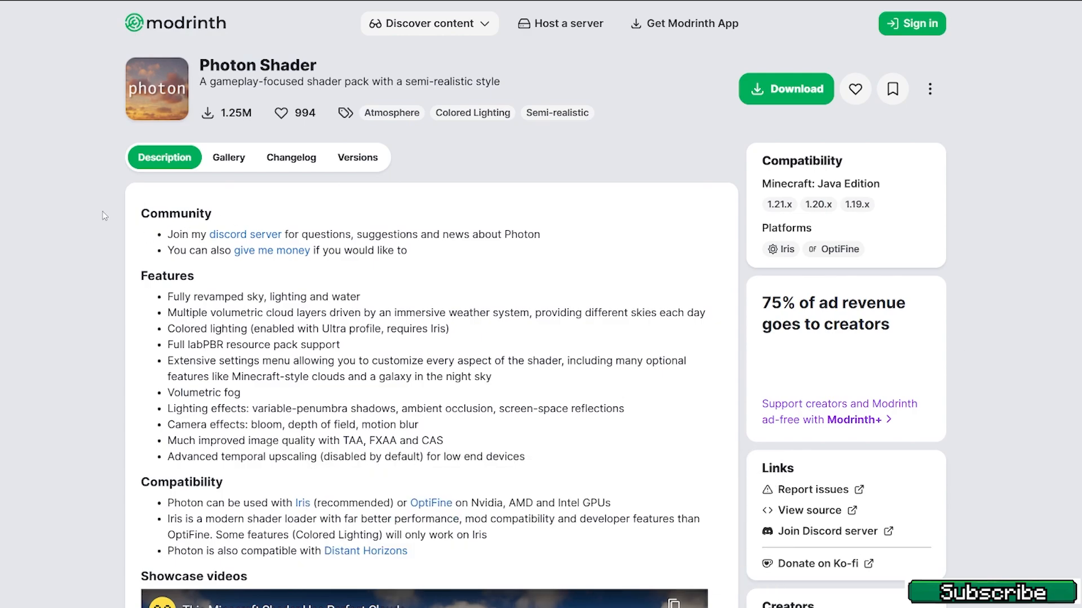
mouse_move(357, 164)
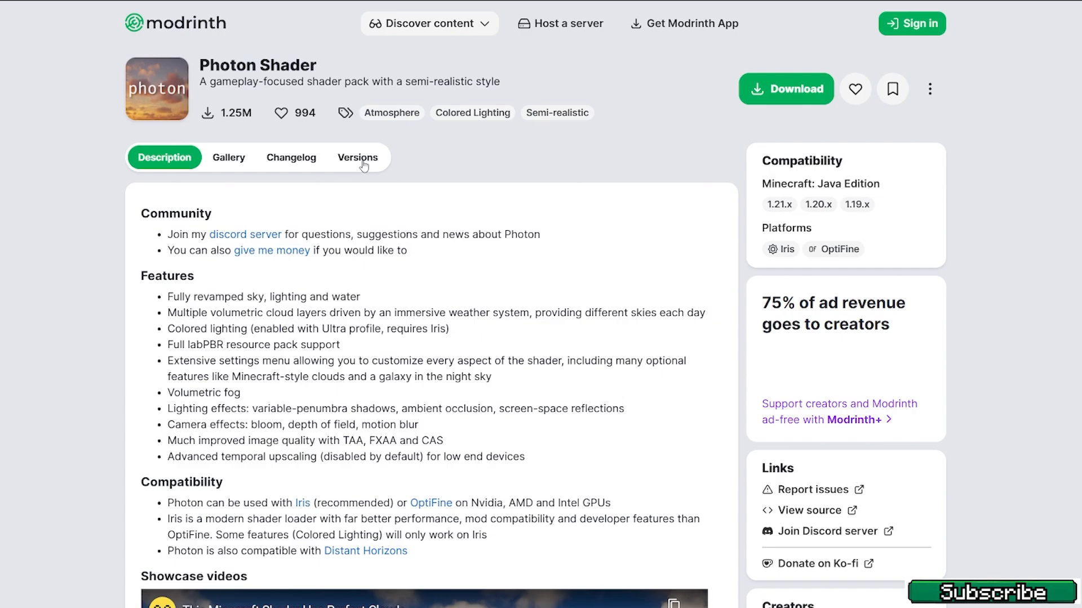
click(356, 157)
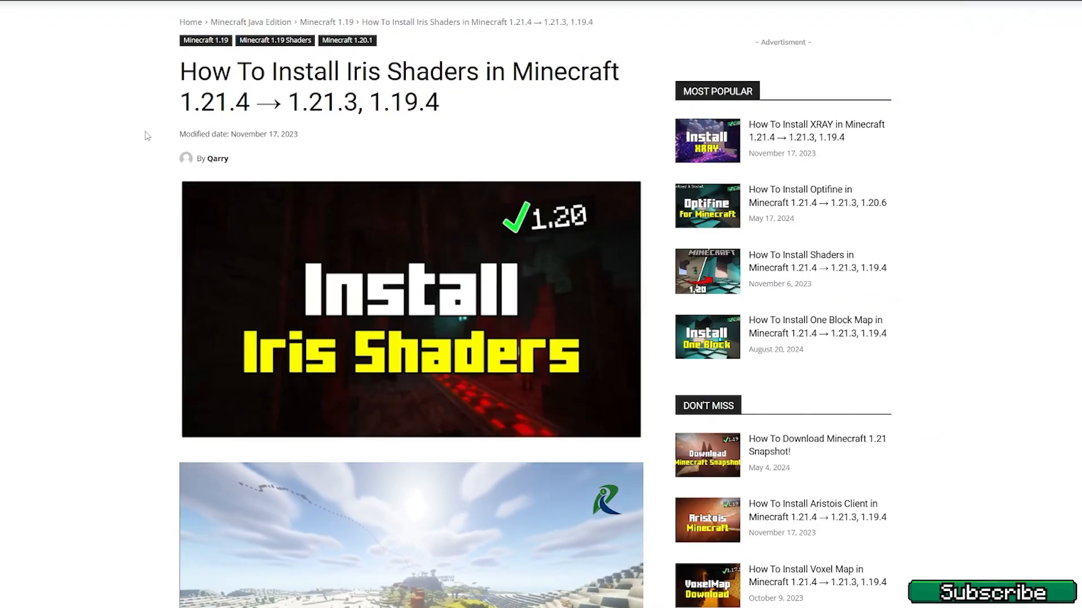
scroll(down, 3)
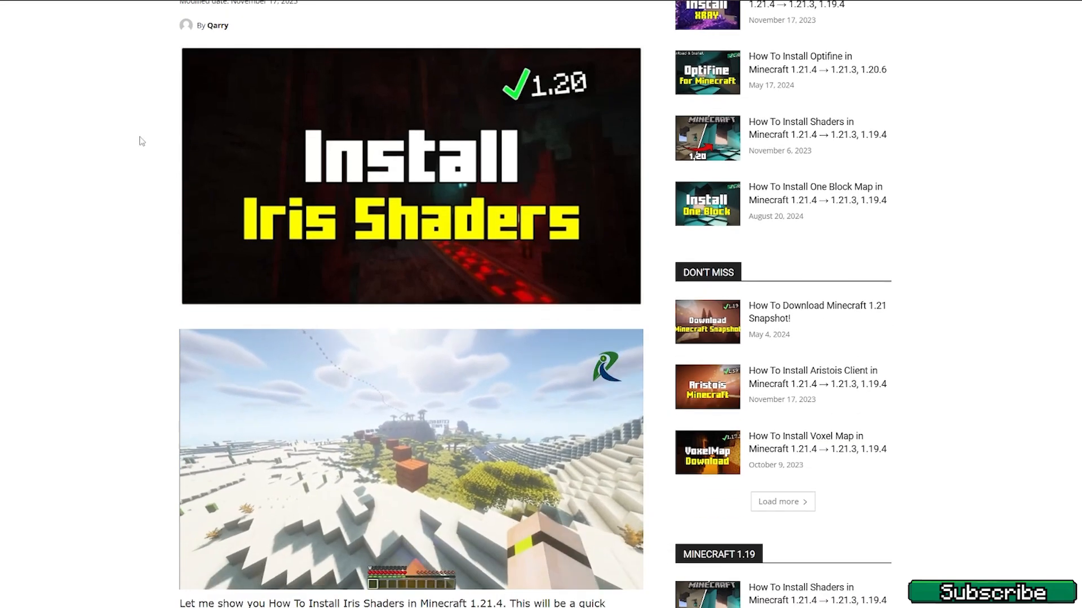
scroll(down, 3)
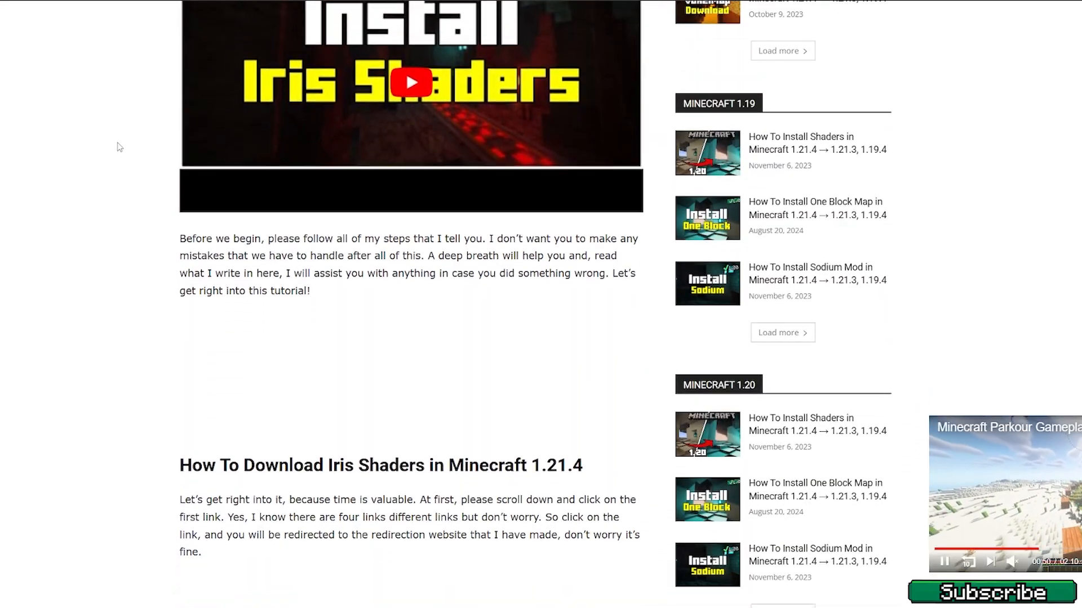
scroll(down, 3)
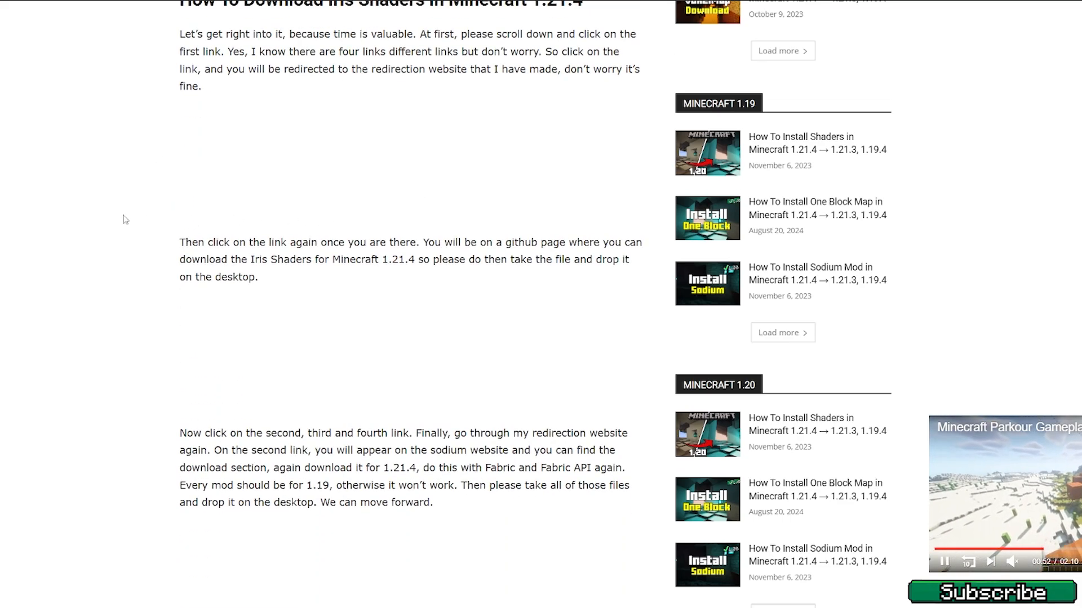
scroll(down, 3)
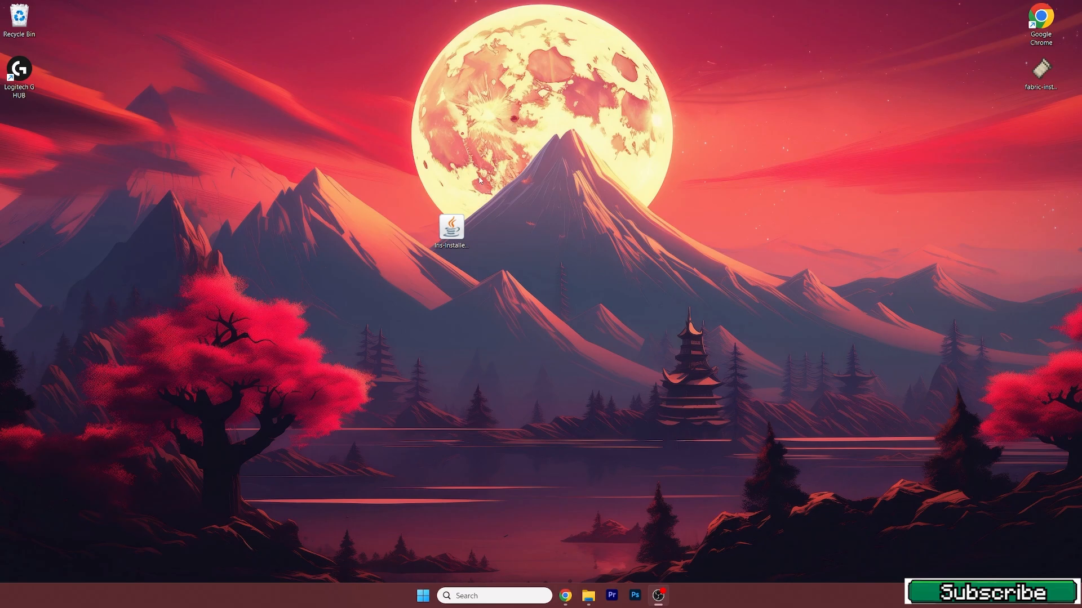
mouse_move(521, 230)
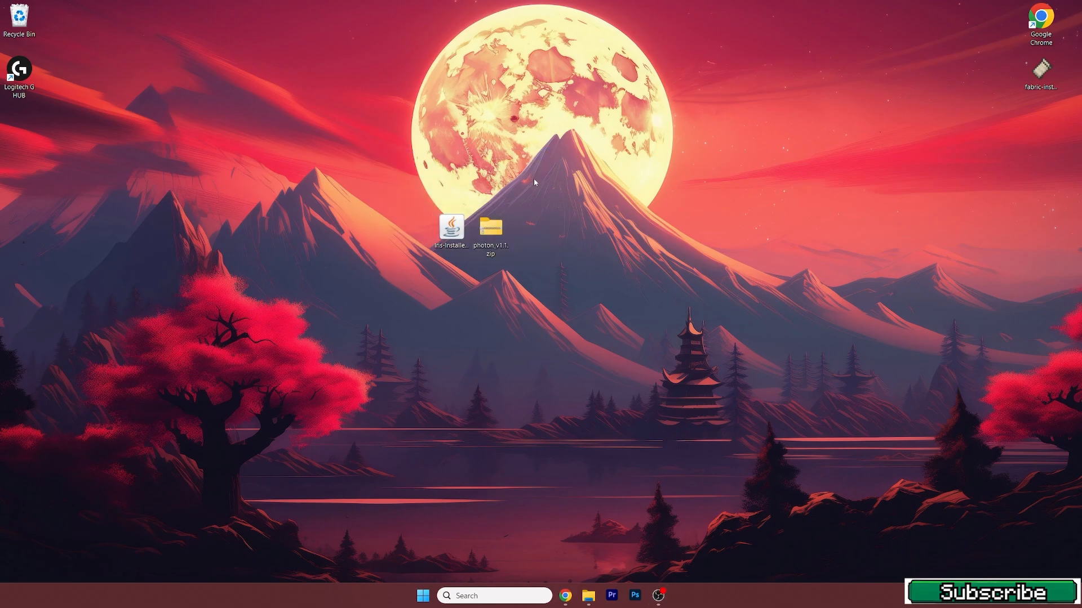
Open .minecraft > versions via %appdata% and launch the Iris installer jar.
click(421, 596)
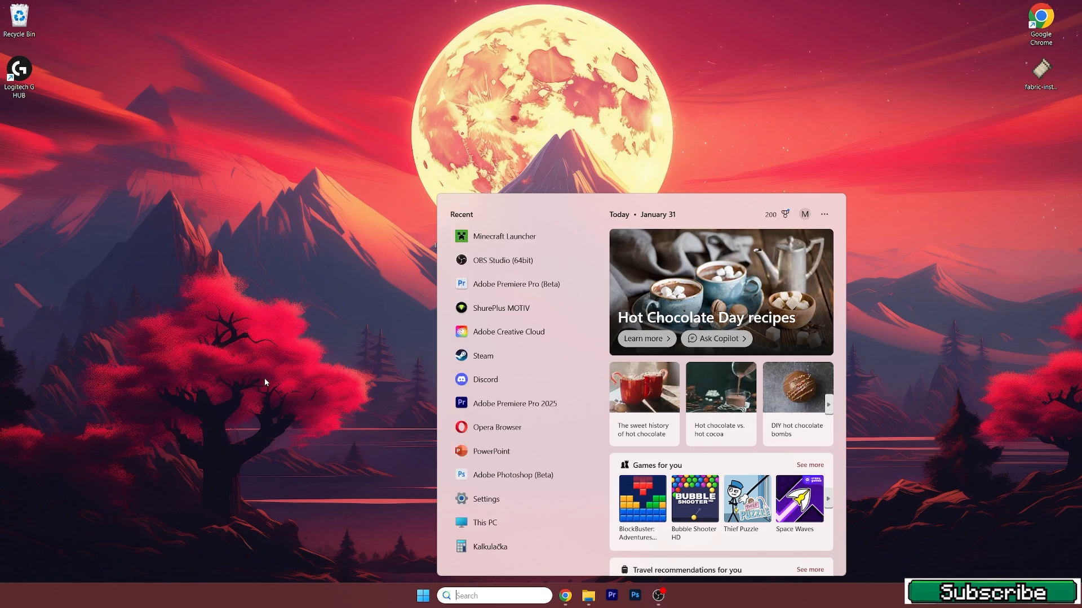
text(%appdata%)
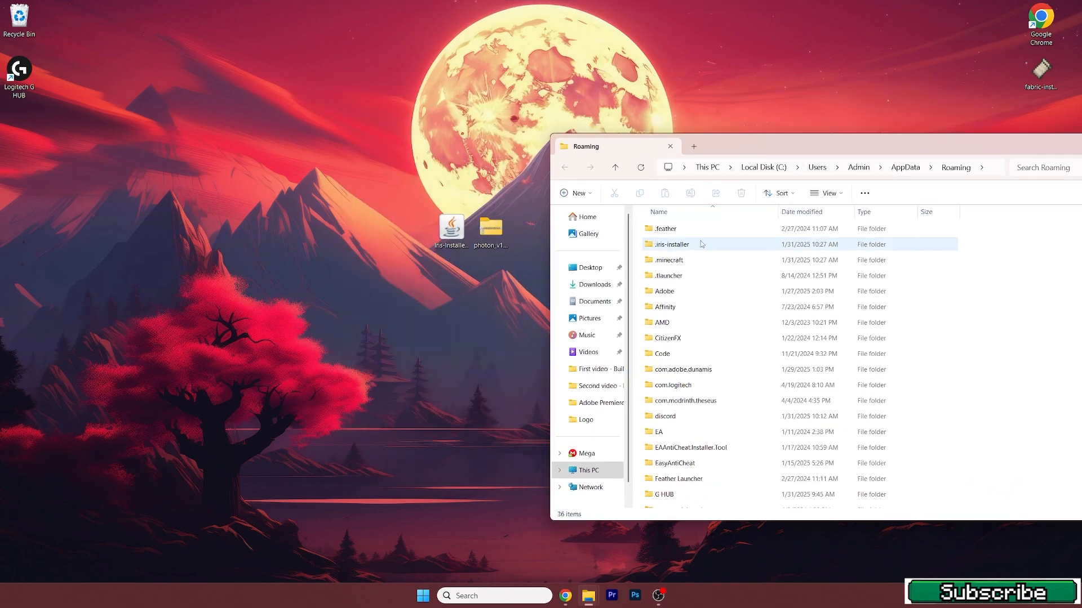
double_click(669, 260)
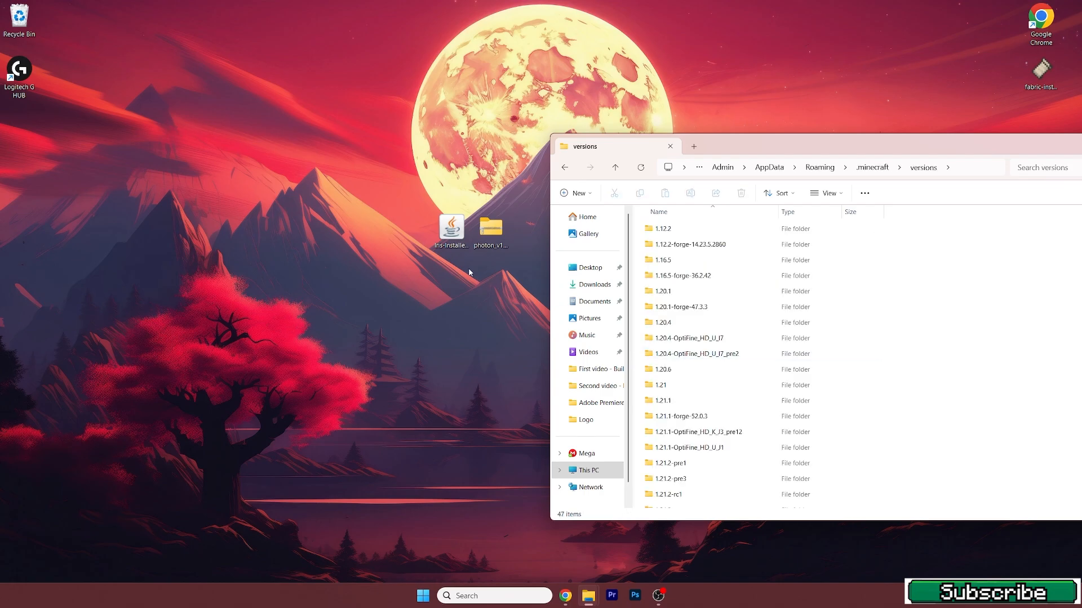
mouse_move(452, 228)
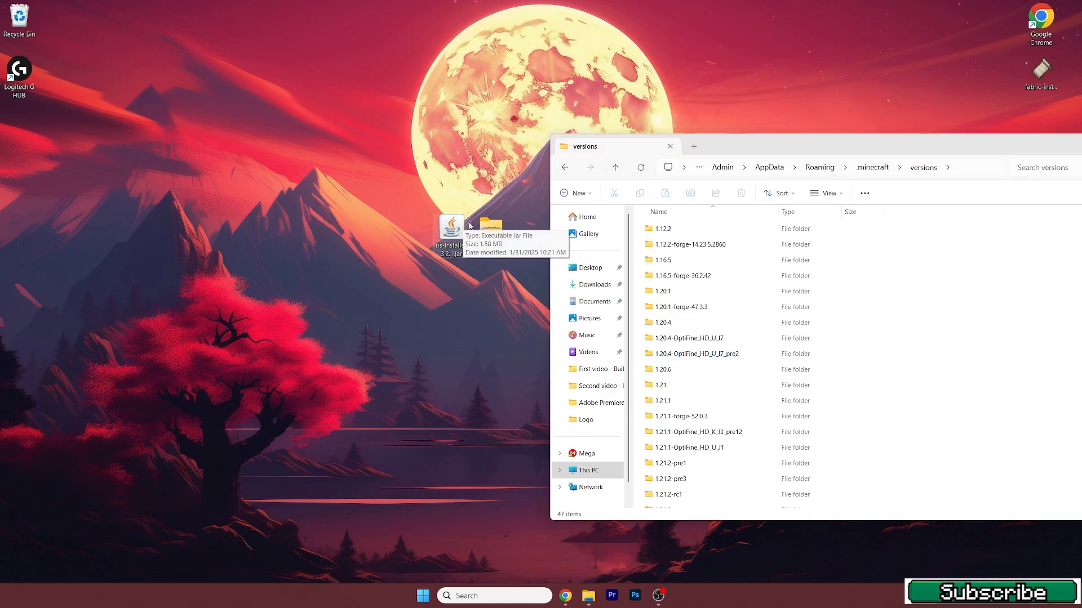
double_click(451, 231)
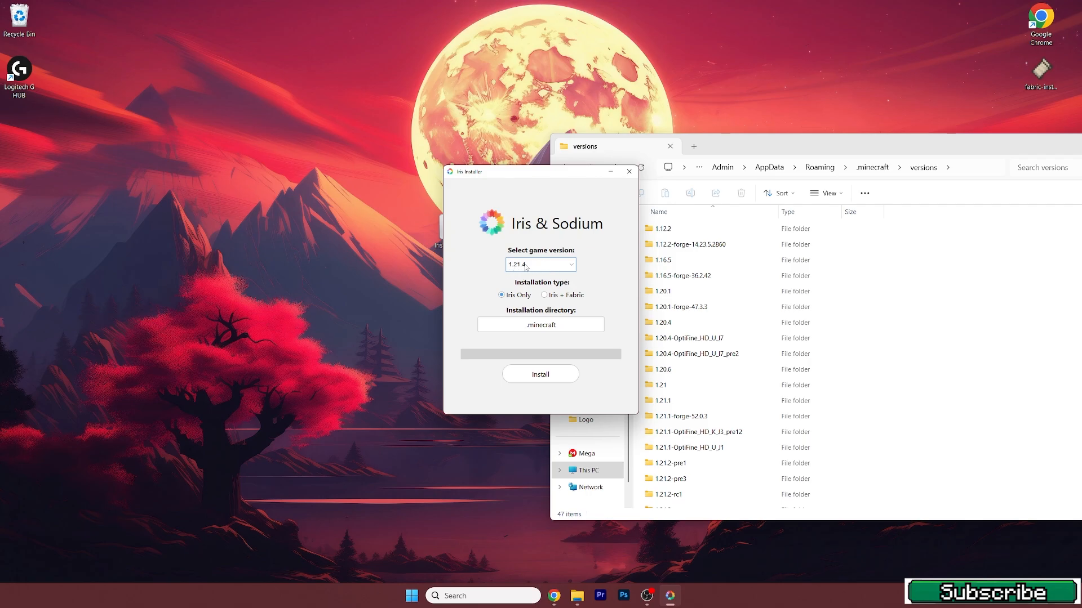
mouse_move(532, 284)
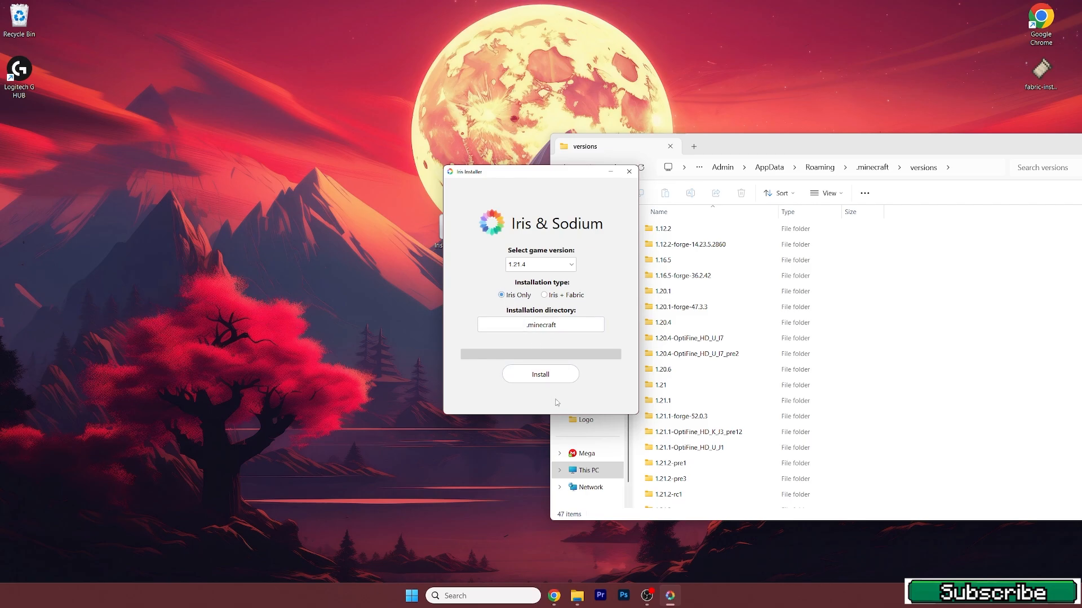
Install Iris Only for game version 1.21.4.
click(540, 374)
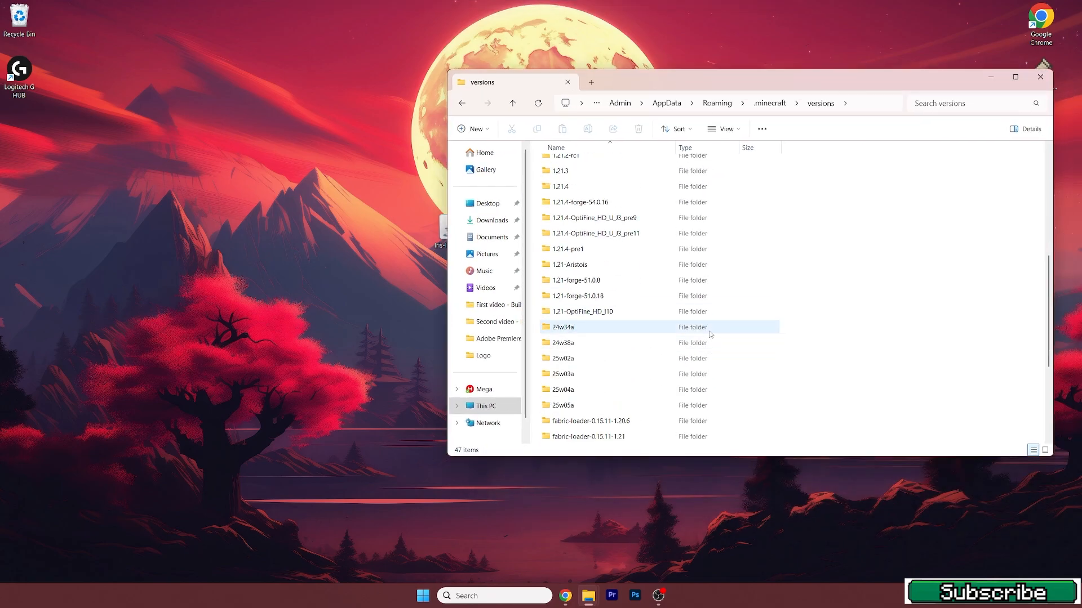
Find the iris-fabric-loader-0.16.10-1.21.4 folder in versions, then close File Explorer.
scroll(down, 3)
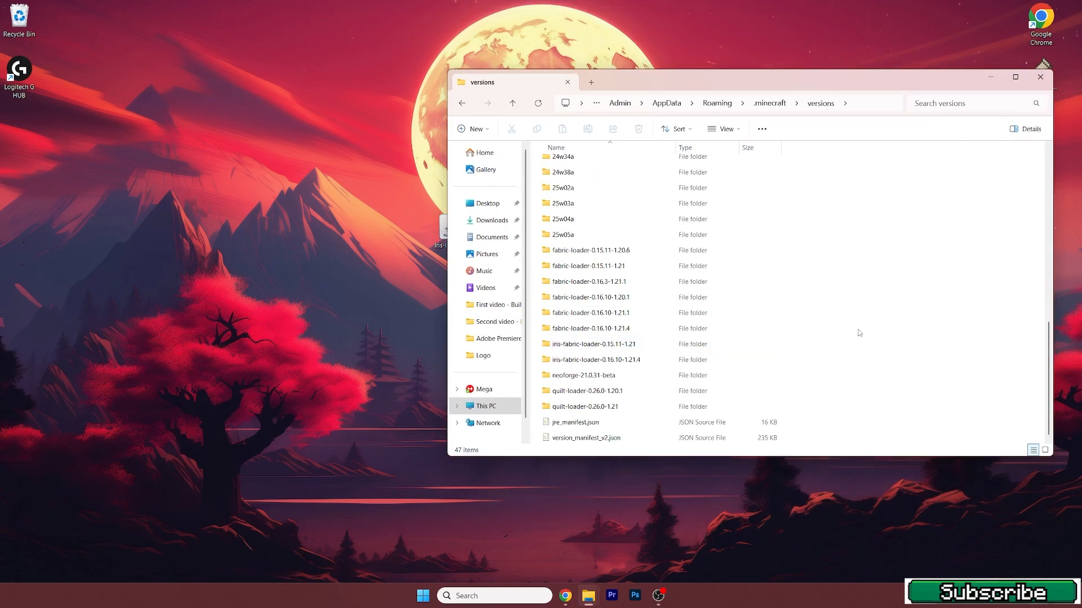
click(594, 359)
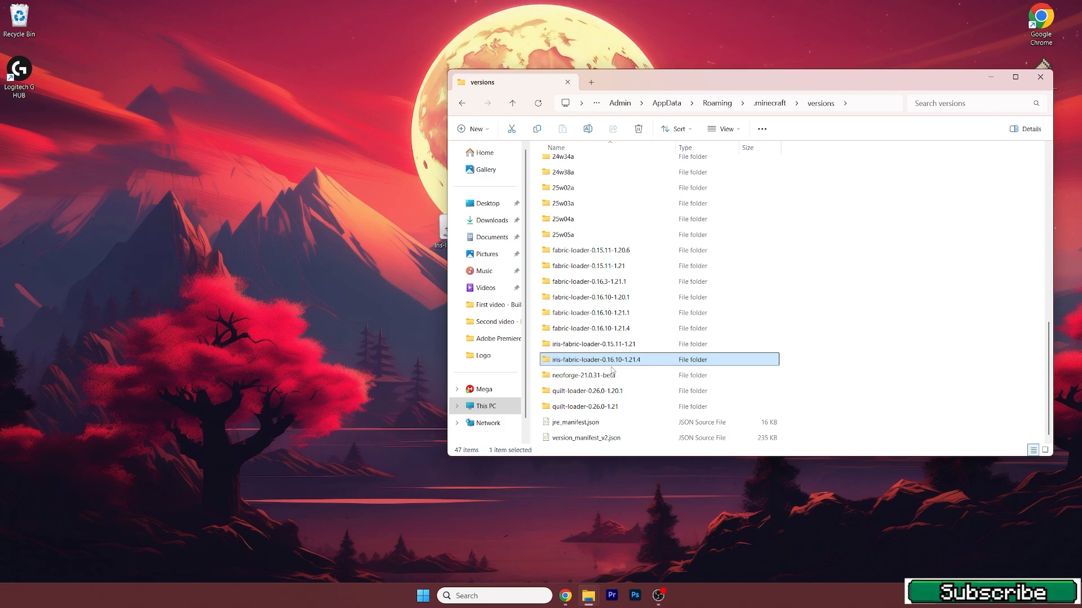
click(1039, 77)
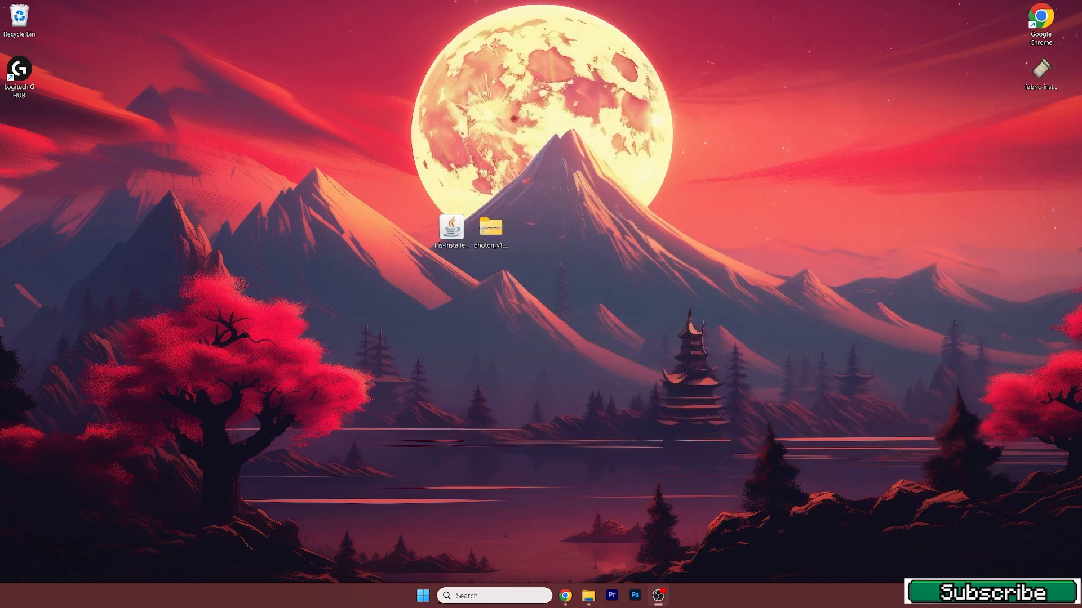
click(421, 595)
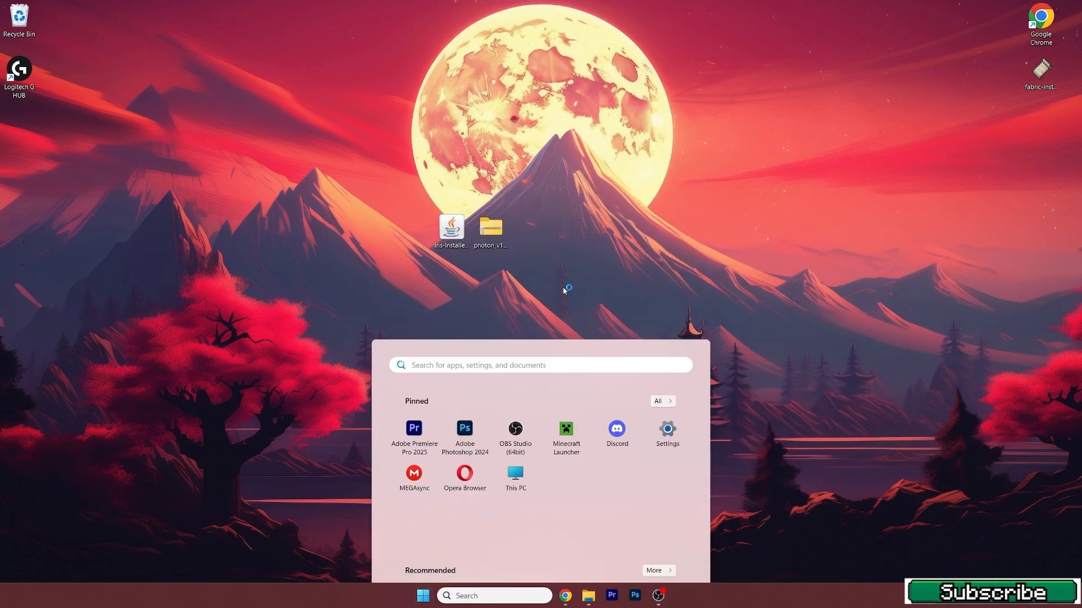
Launch the game from Minecraft Launcher with the Iris & Sodium 1.21.4 profile.
click(565, 428)
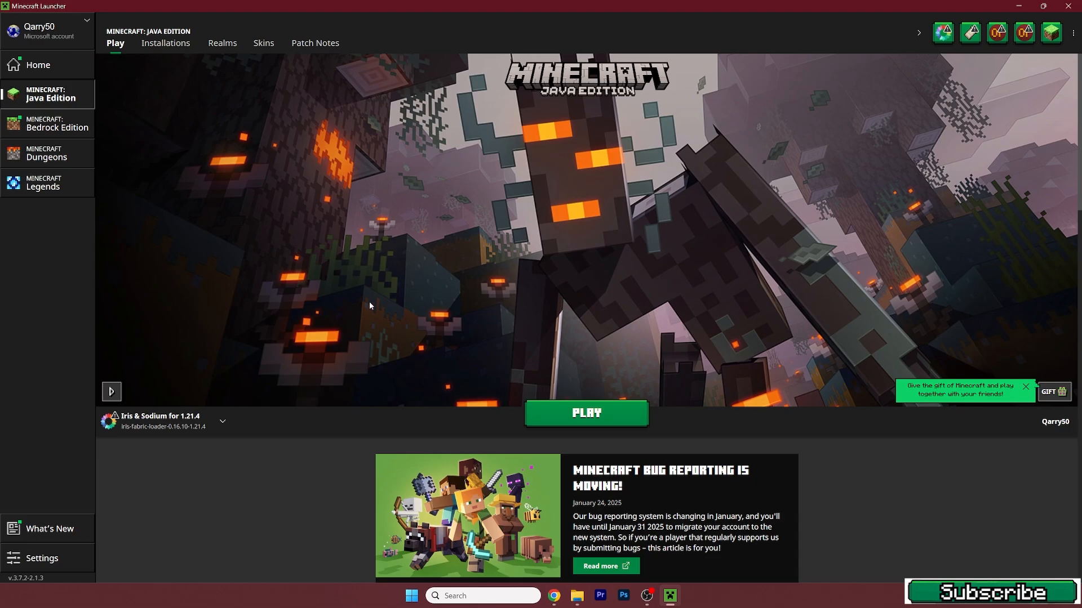
mouse_move(113, 422)
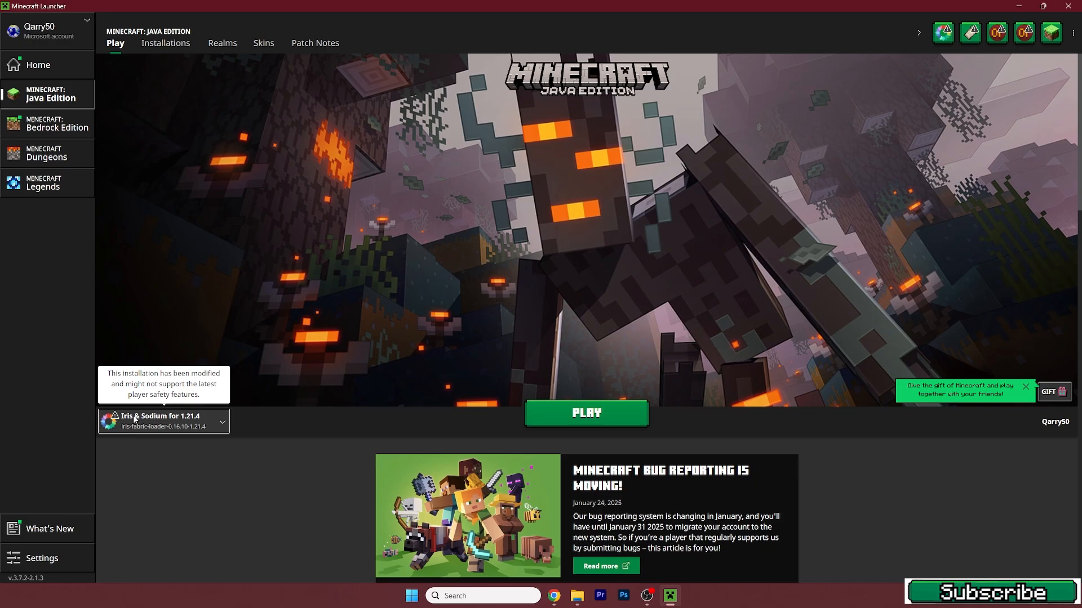
click(586, 413)
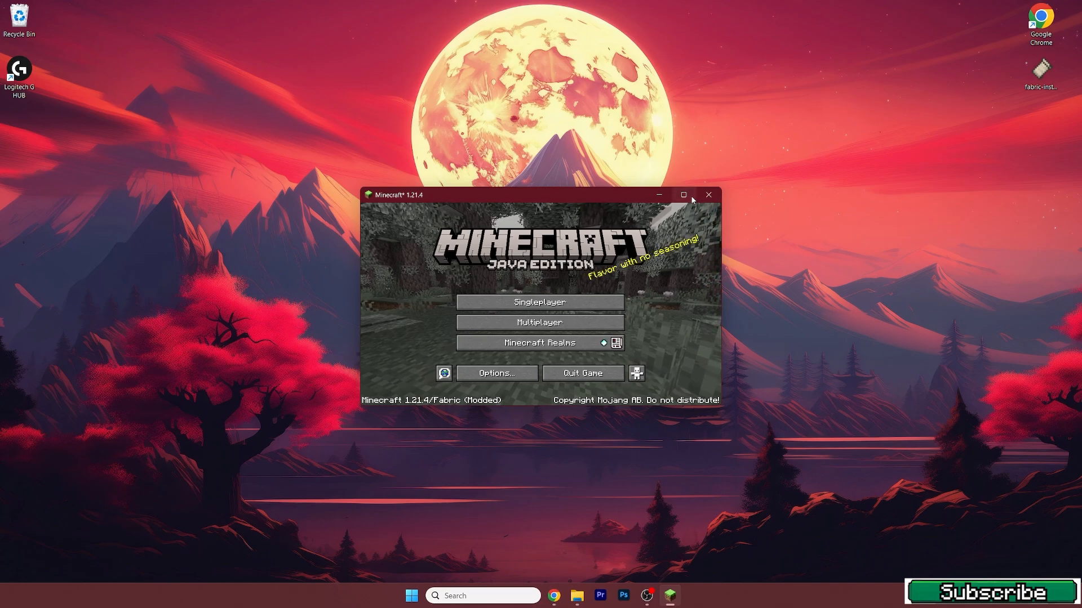
Maximize the game, pause the desert world, and open Options' Shader Packs list.
click(538, 302)
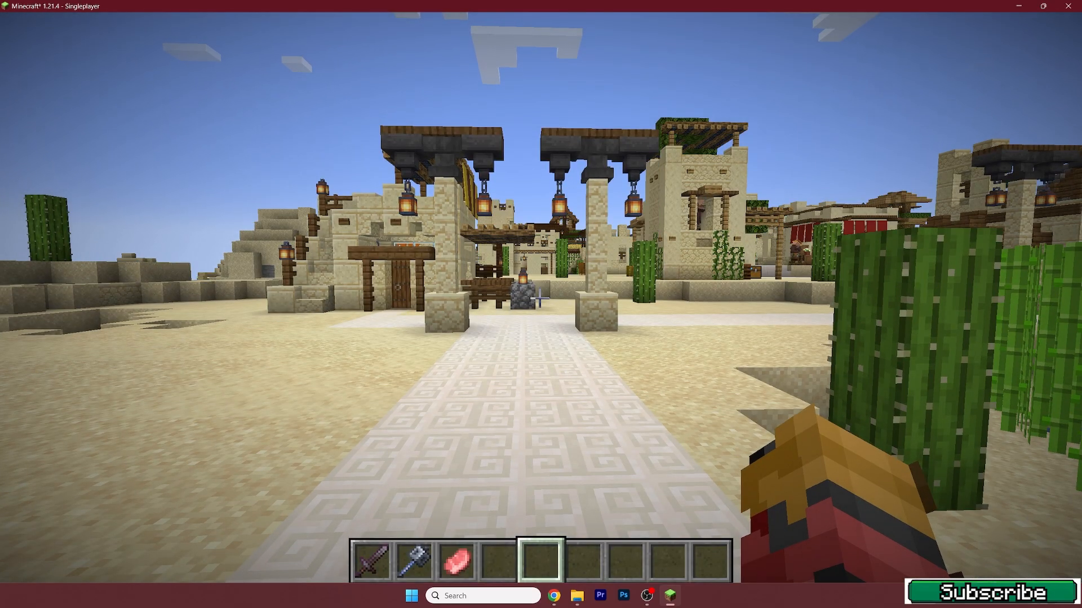
key(Escape)
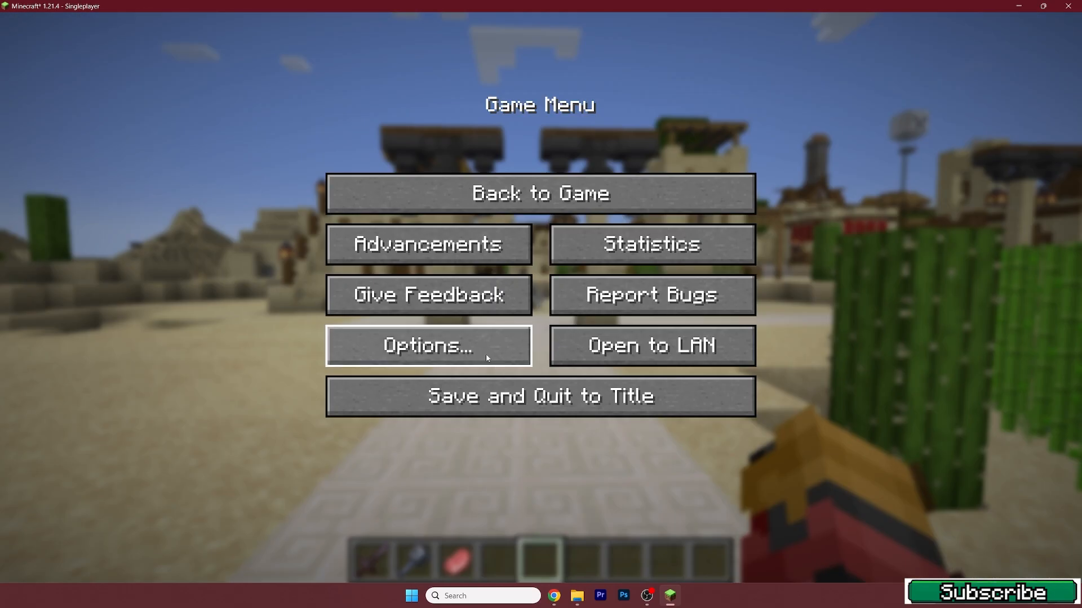
click(427, 345)
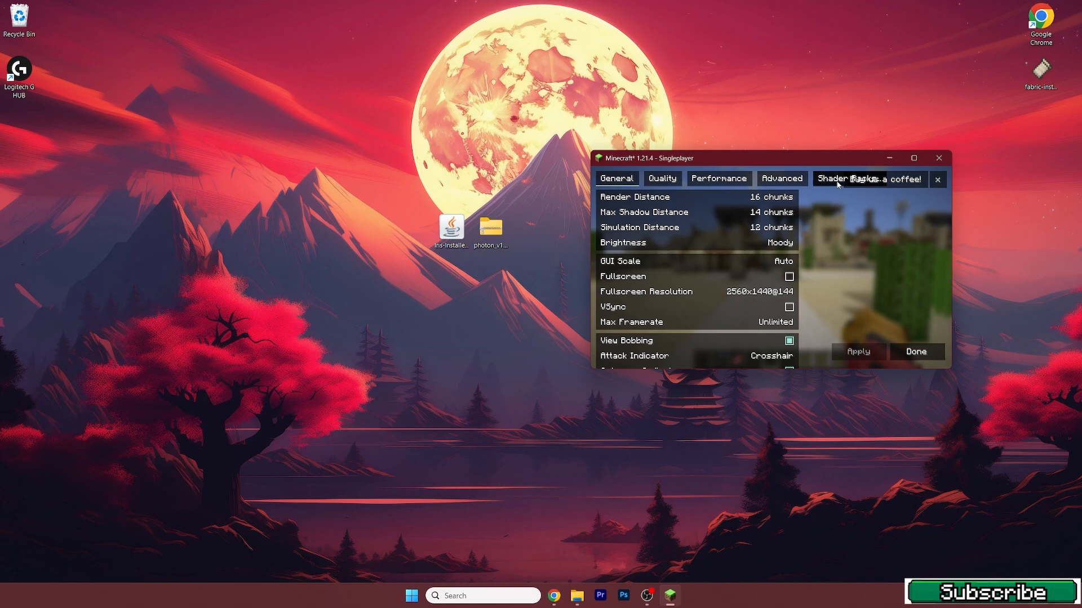
click(855, 178)
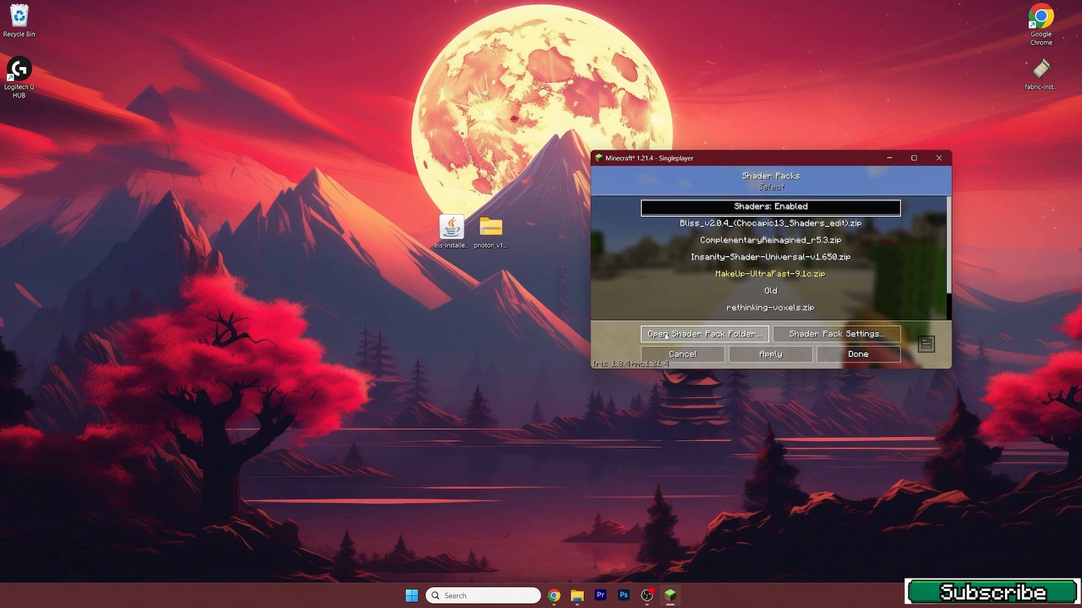
Add photon_v1.1.zip to the shader pack folder, select it and apply it.
click(703, 334)
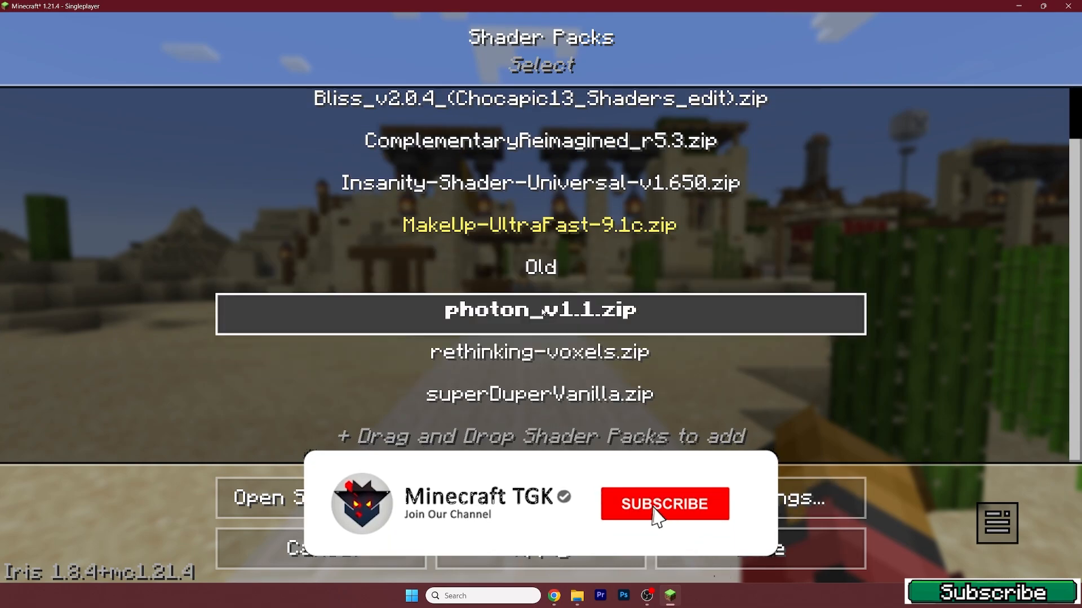
click(663, 504)
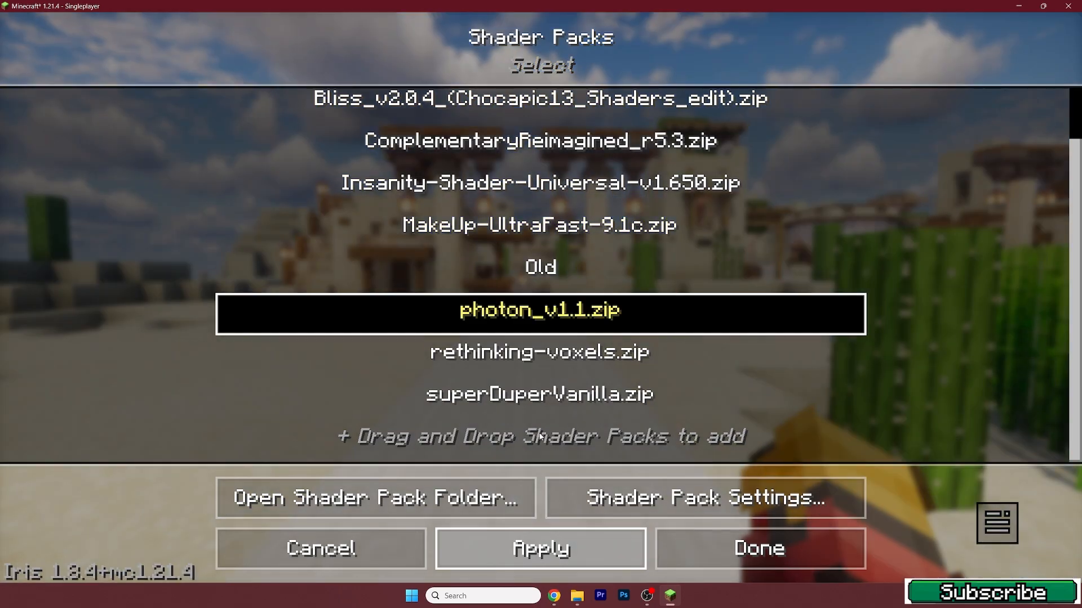
click(757, 548)
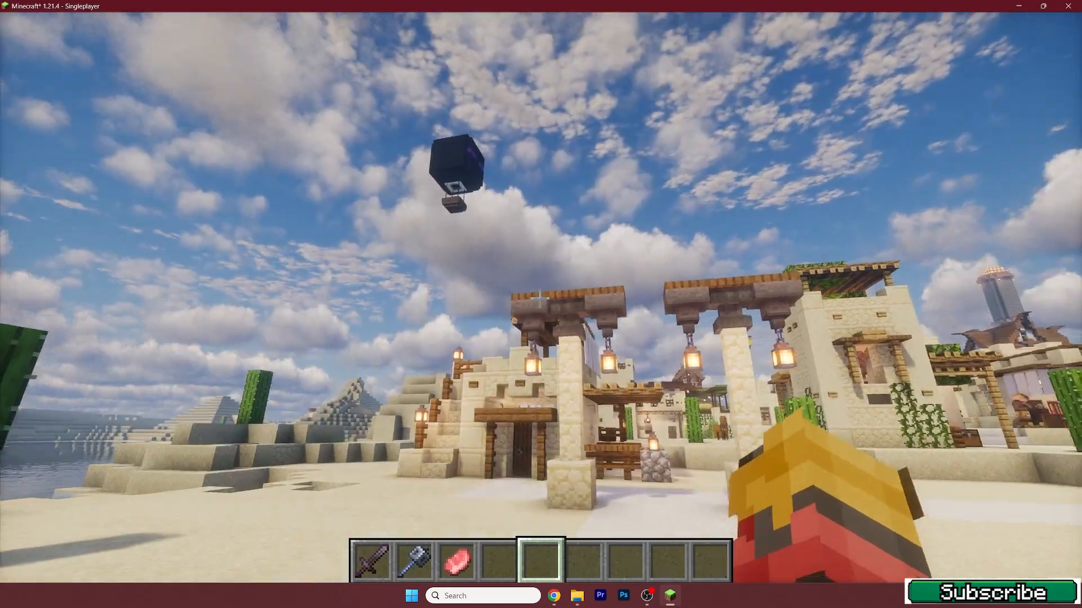